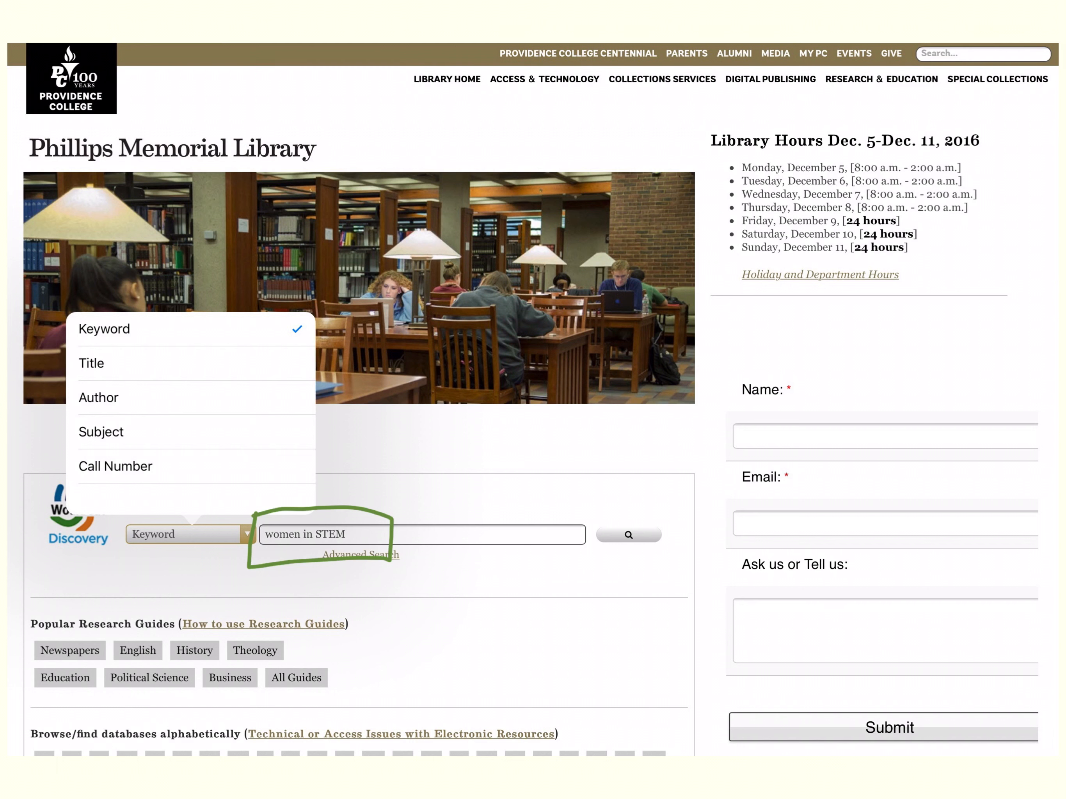
Search the library catalogue by Keyword for 'women in STEM'
{"action": "left_click", "coordinate": [627, 533]}
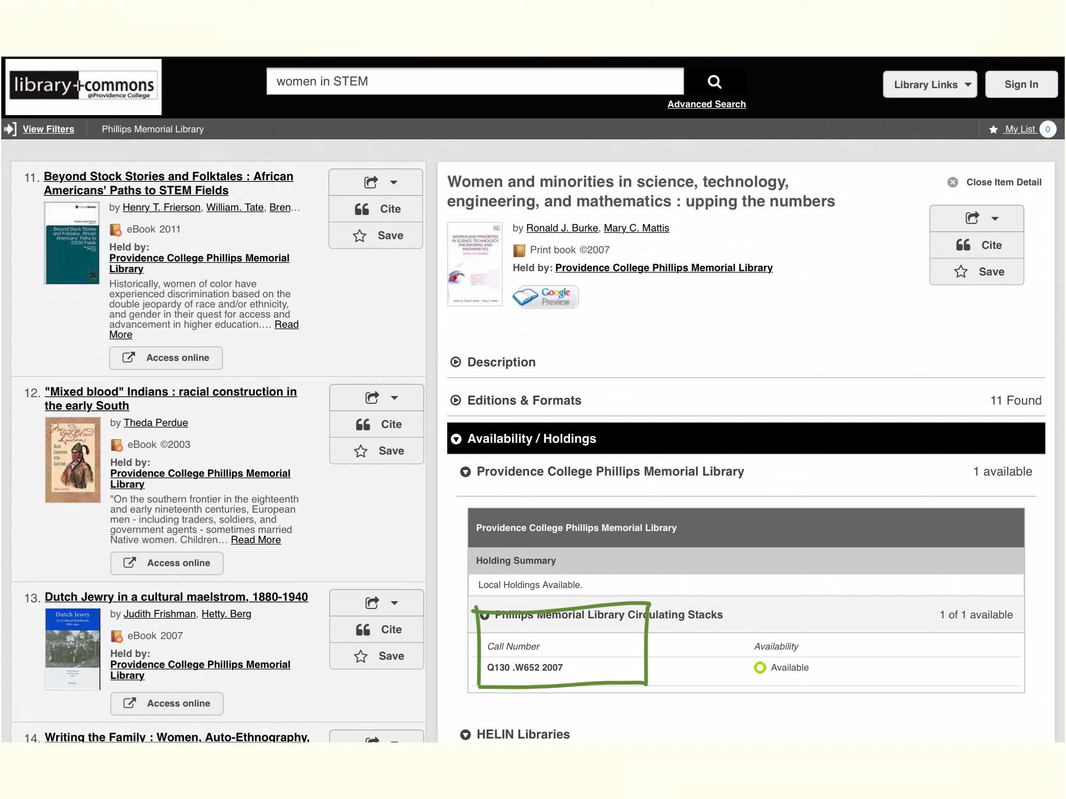
View the three worldwide libraries holding 'Success strategies from women in STEM'
{"action": "left_click", "coordinate": [501, 361]}
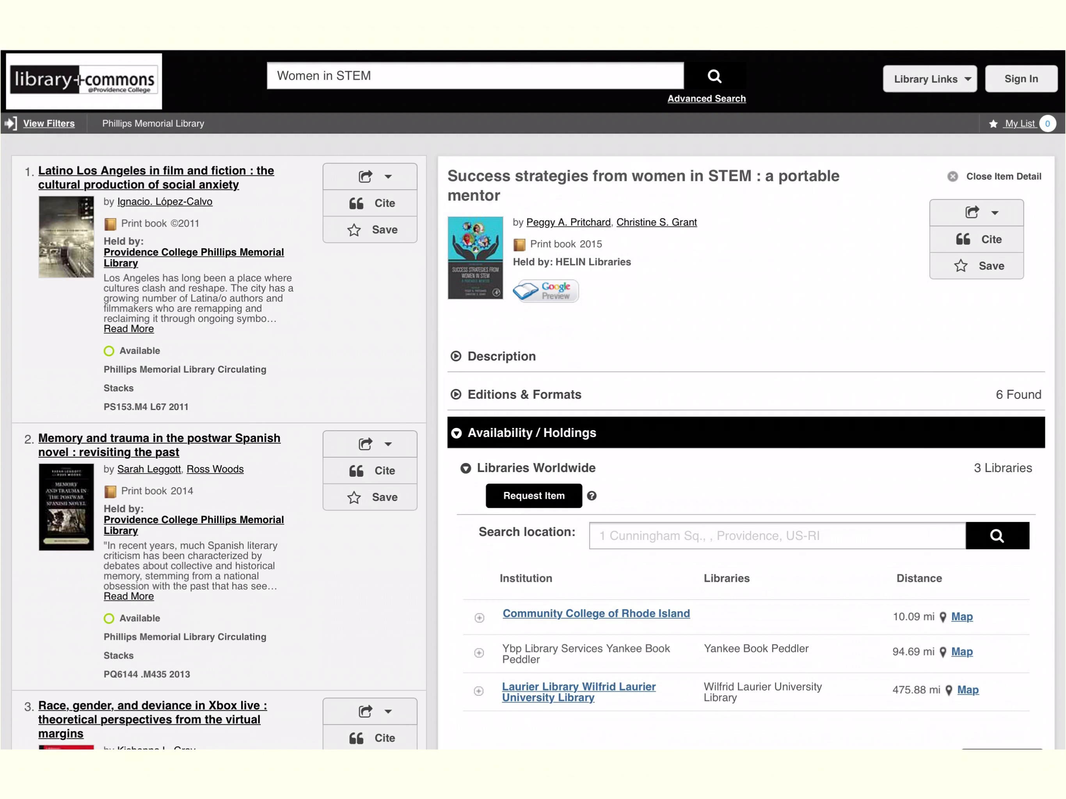
Filter to HELIN Libraries articles, then go to the full-text journal title search
{"action": "left_click_drag", "start_coordinate": [456, 473], "coordinate": [615, 537]}
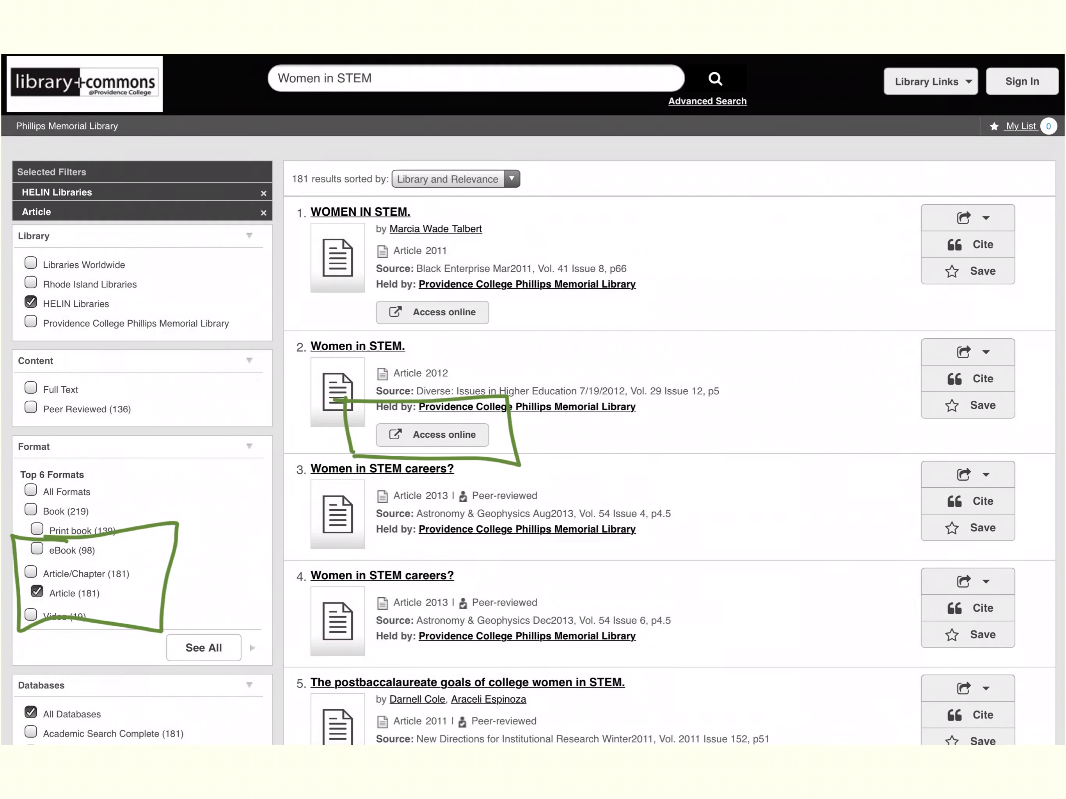
{"action": "left_click", "coordinate": [356, 346]}
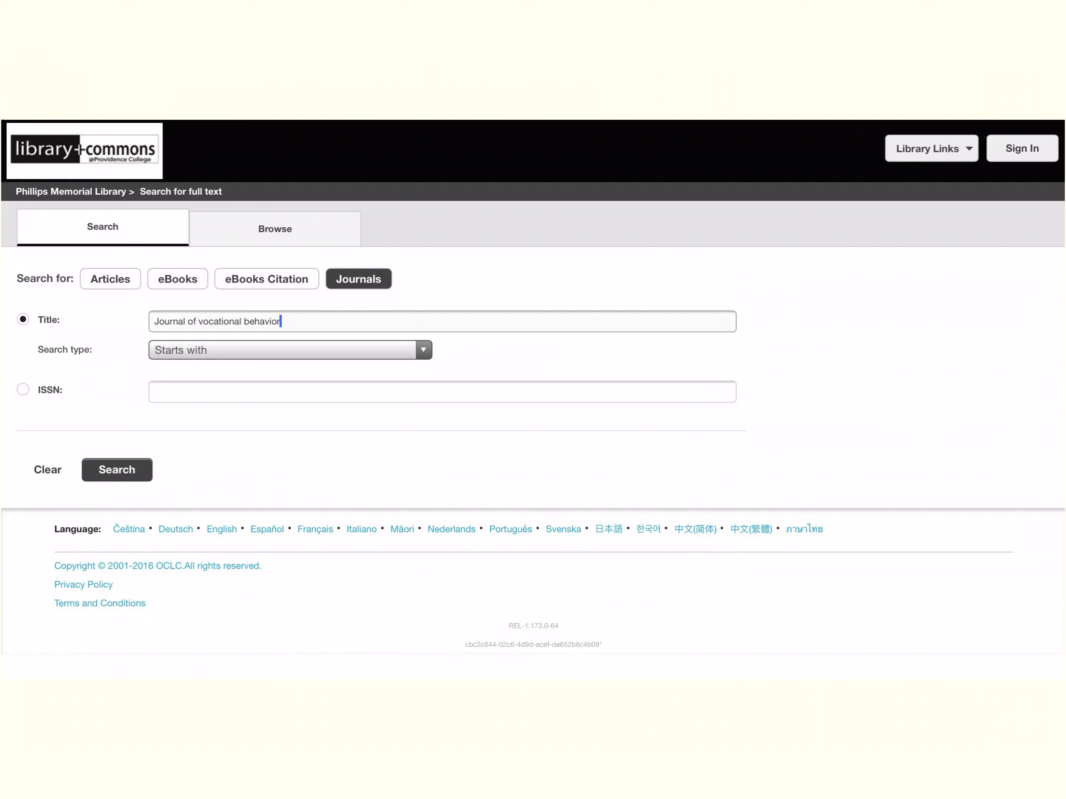
Find Journal of Vocational Behavior and open its ScienceDirect page showing the February 2017 volume
{"action": "left_click", "coordinate": [116, 469]}
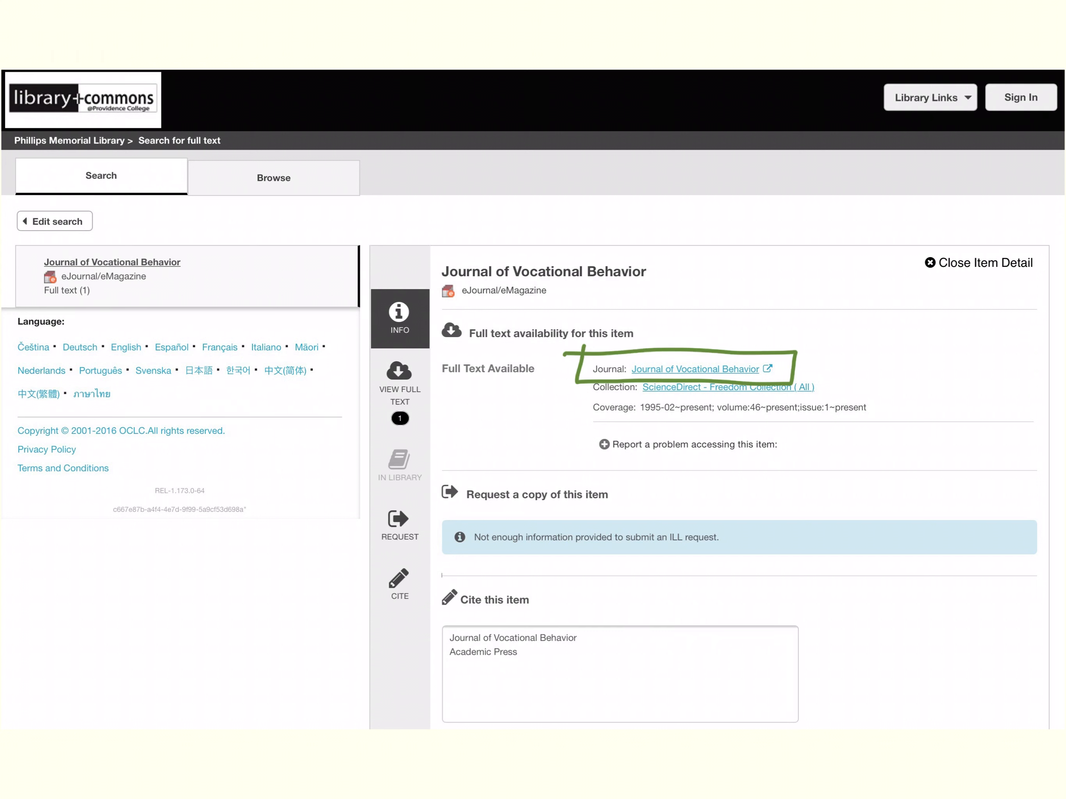
{"action": "left_click", "coordinate": [694, 368]}
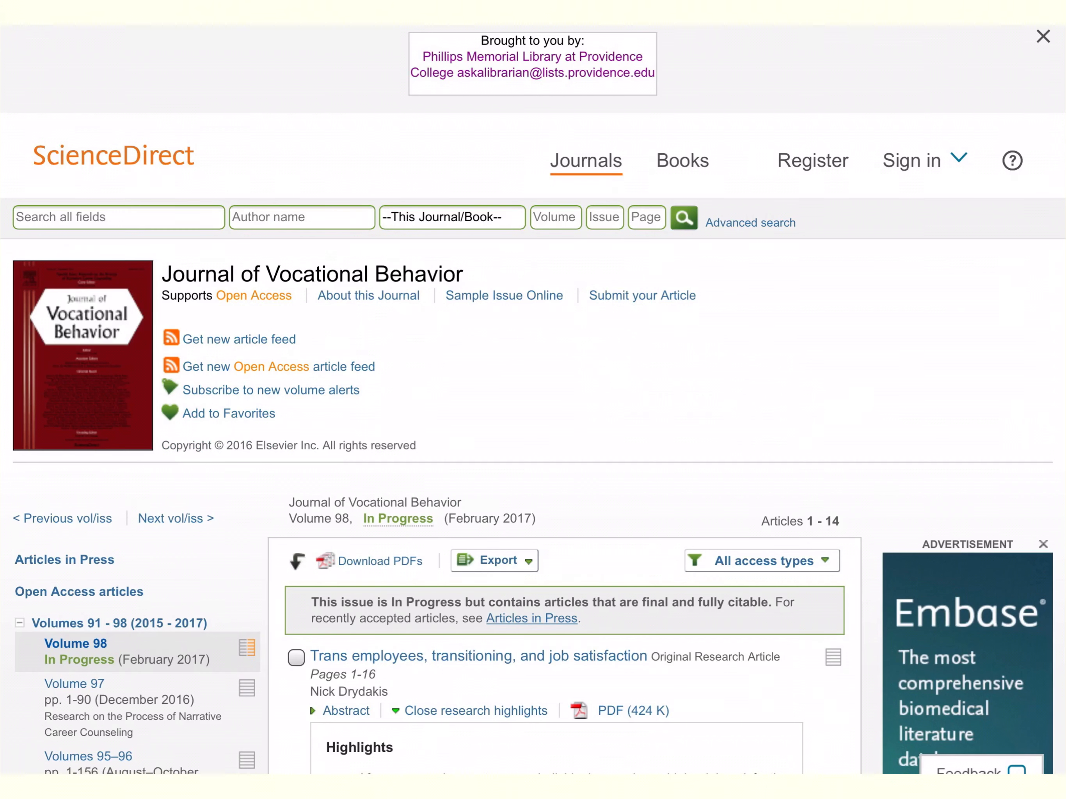